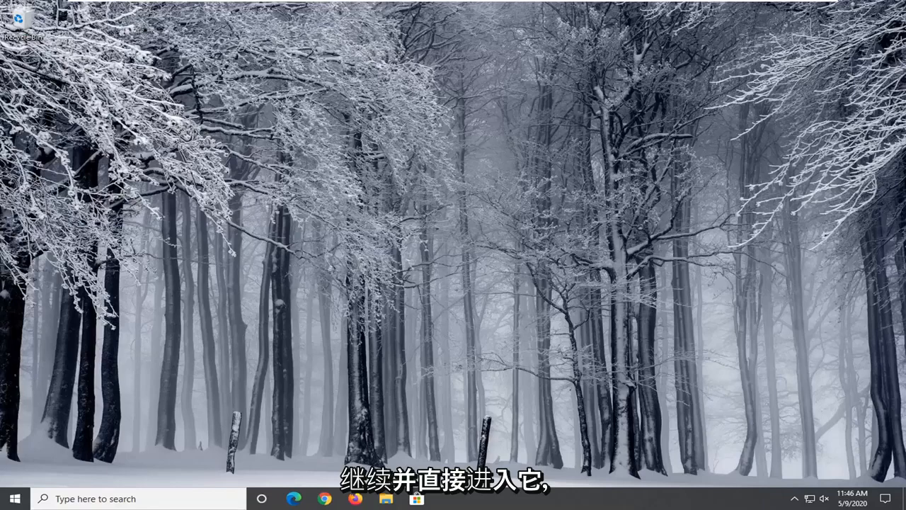
- Search 'contrl' from Start and launch the Control Panel app from the results
click(11, 498)
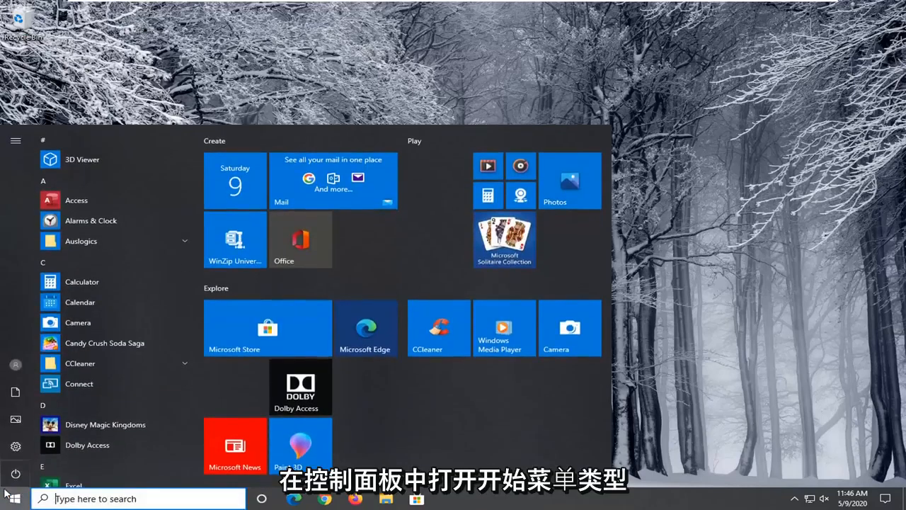
text(contrl)
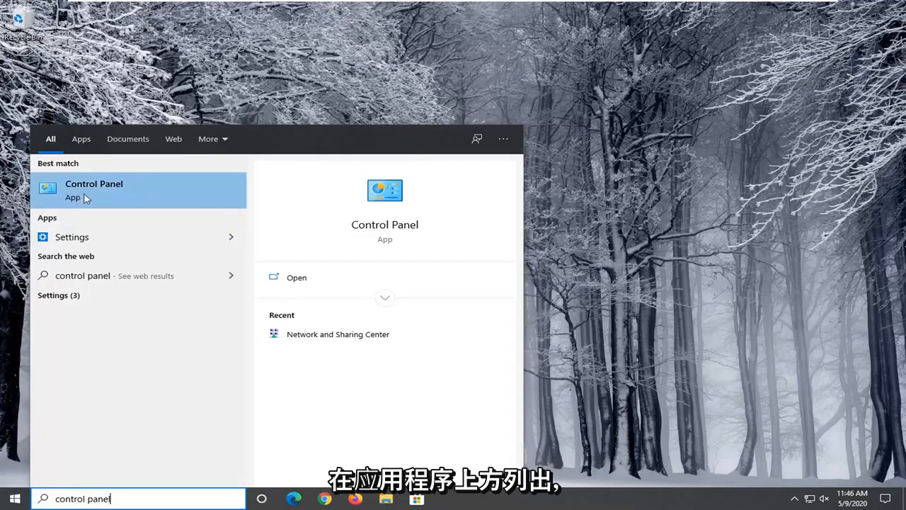
click(93, 184)
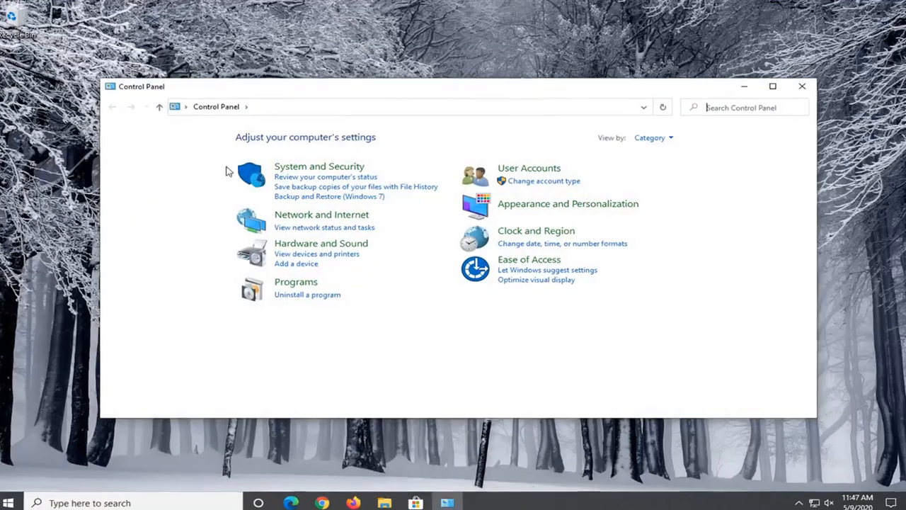
- Switch the view to Large icons and go into Power Options
click(651, 138)
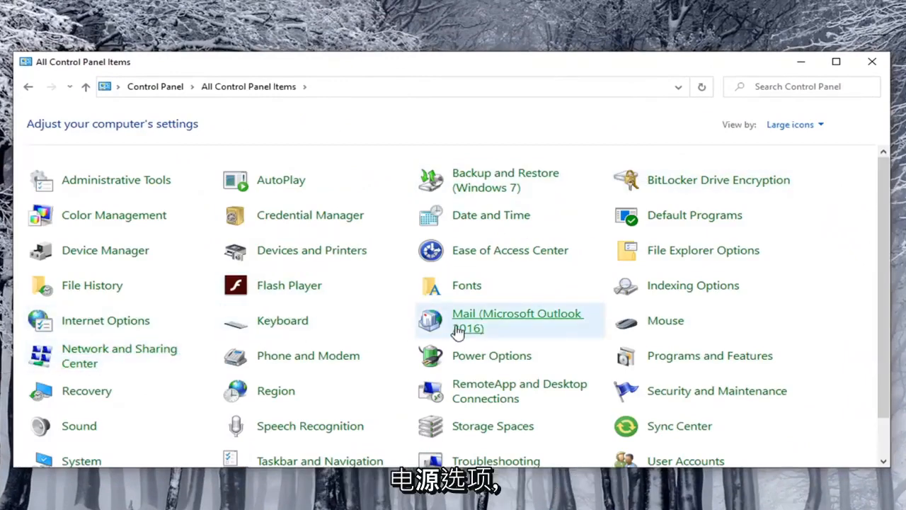
mouse_move(491, 355)
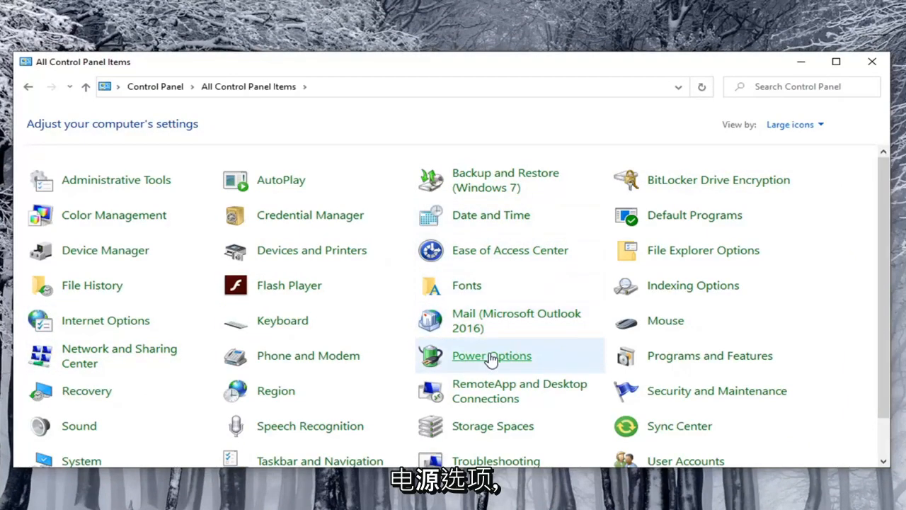
click(492, 355)
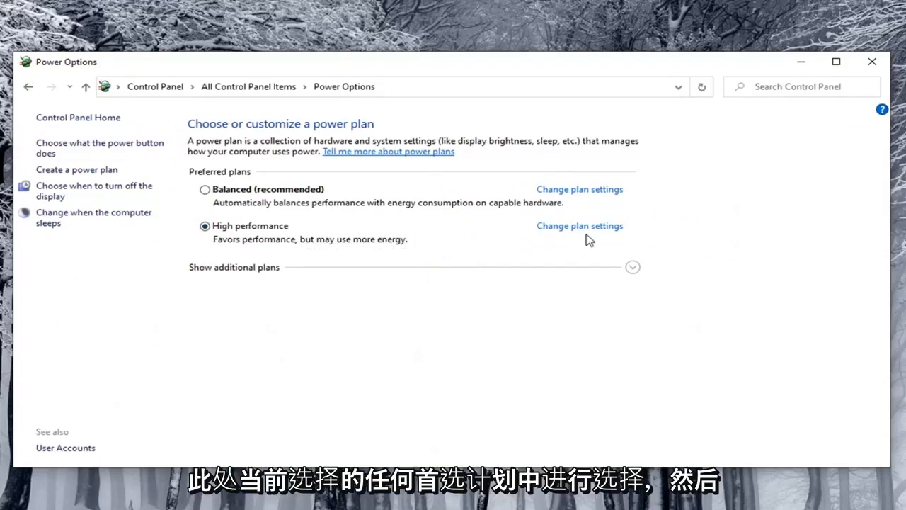
mouse_move(579, 227)
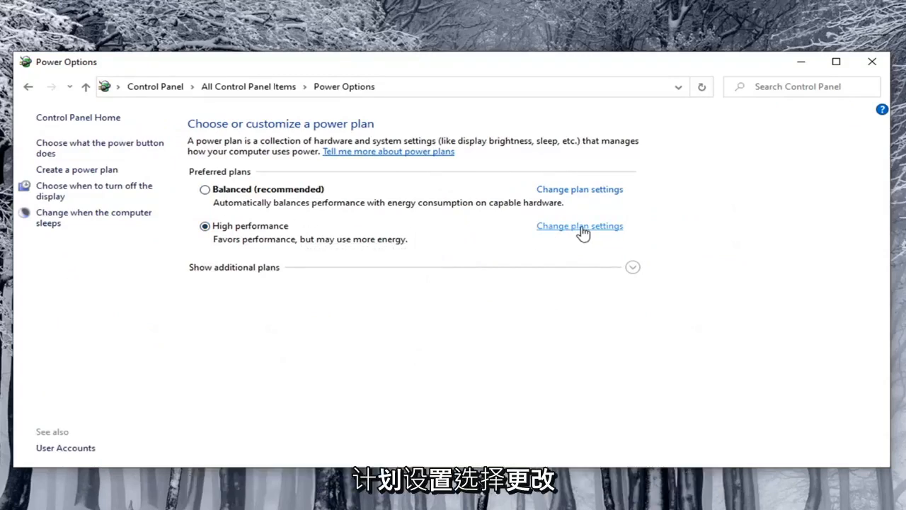
- Change plan settings for High performance and reach its advanced power settings dialog
click(579, 226)
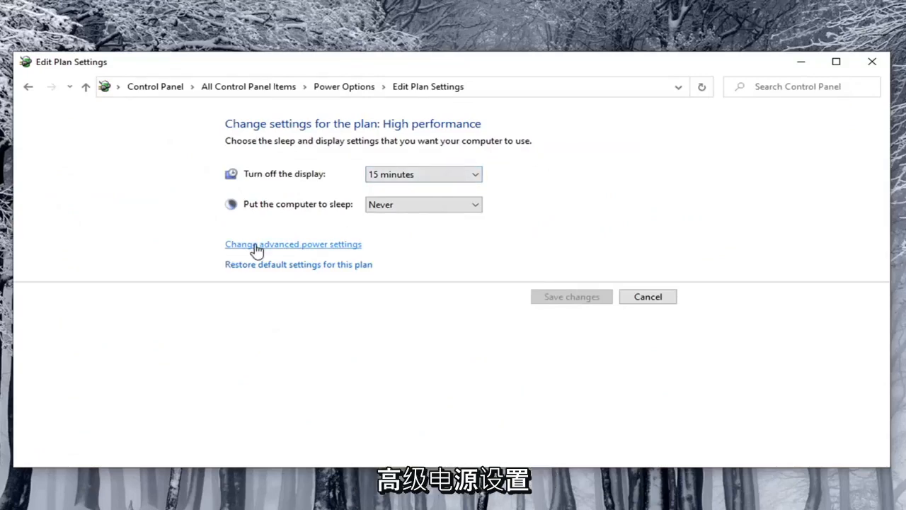
click(291, 244)
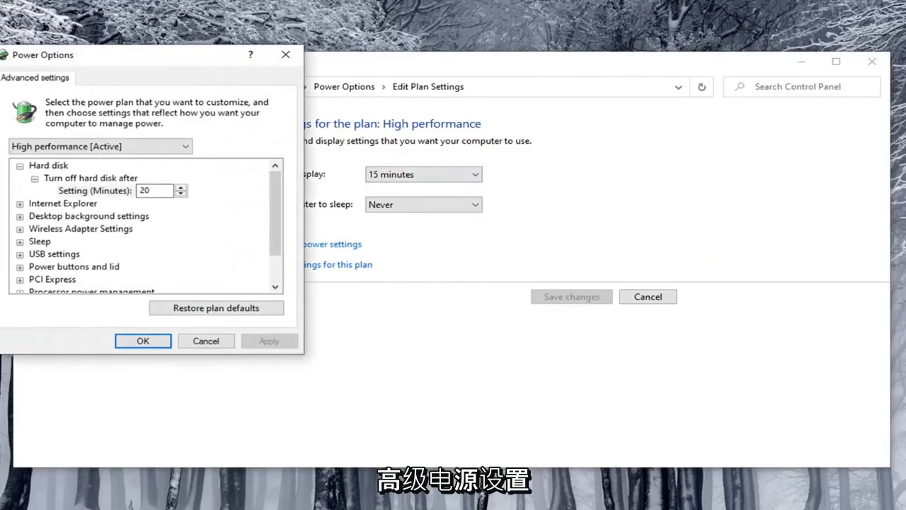
mouse_move(240, 184)
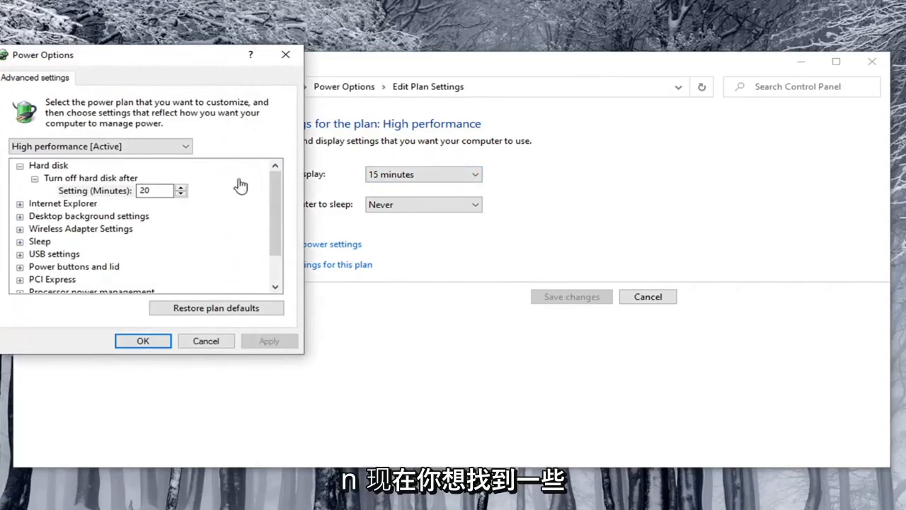
mouse_move(114, 83)
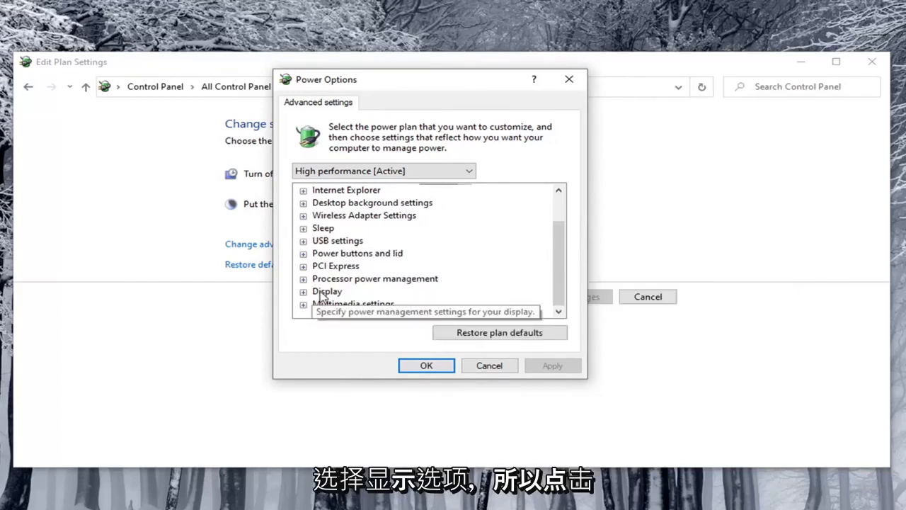
- Expand the Display group to look for adaptive brightness, then confirm with OK
click(303, 291)
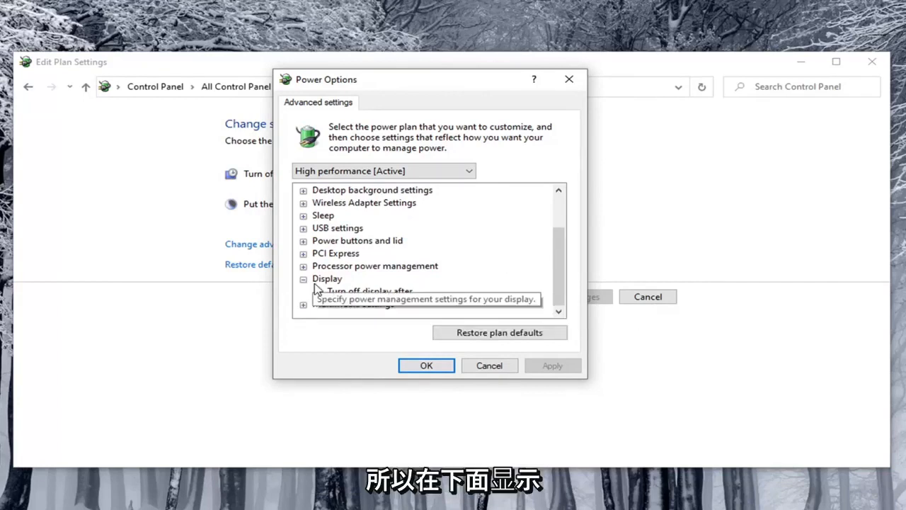
mouse_move(362, 303)
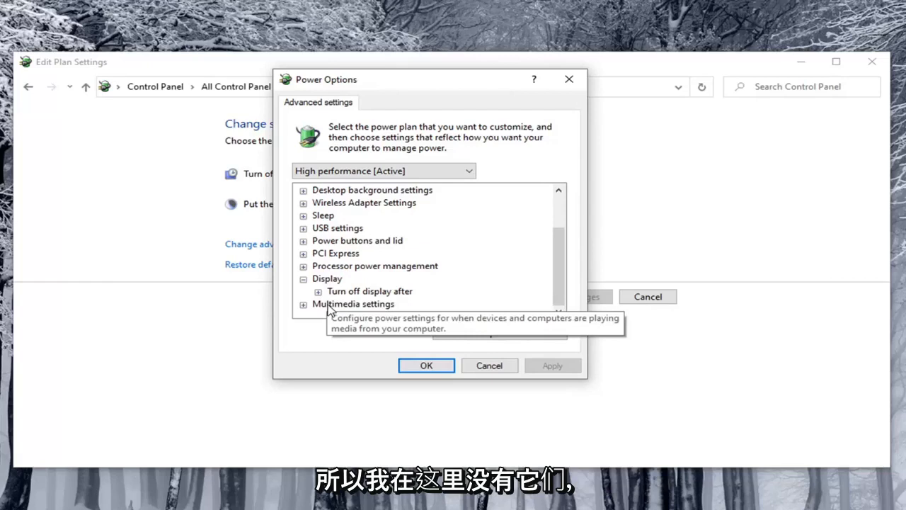
mouse_move(337, 291)
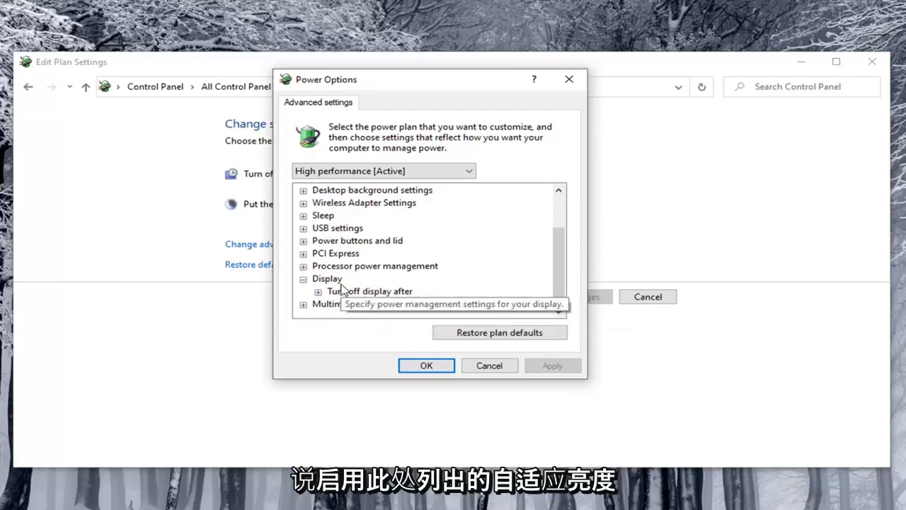
mouse_move(339, 292)
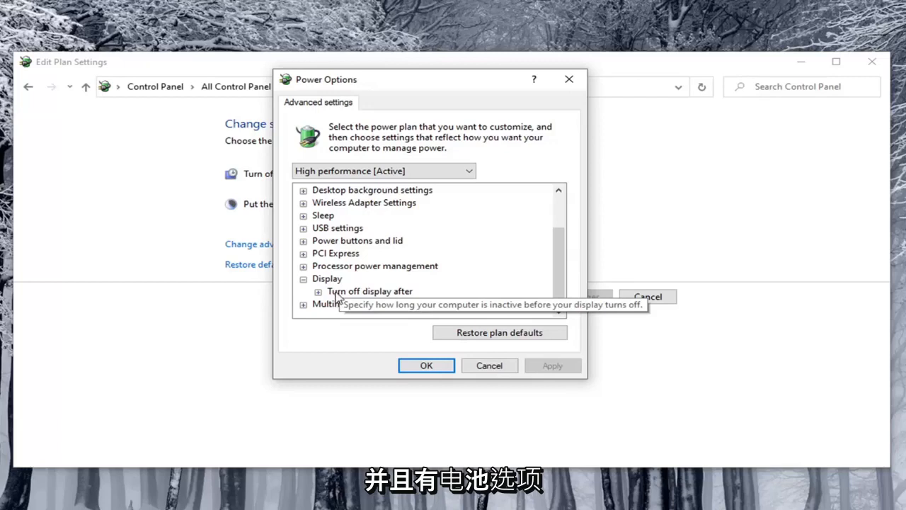
mouse_move(354, 303)
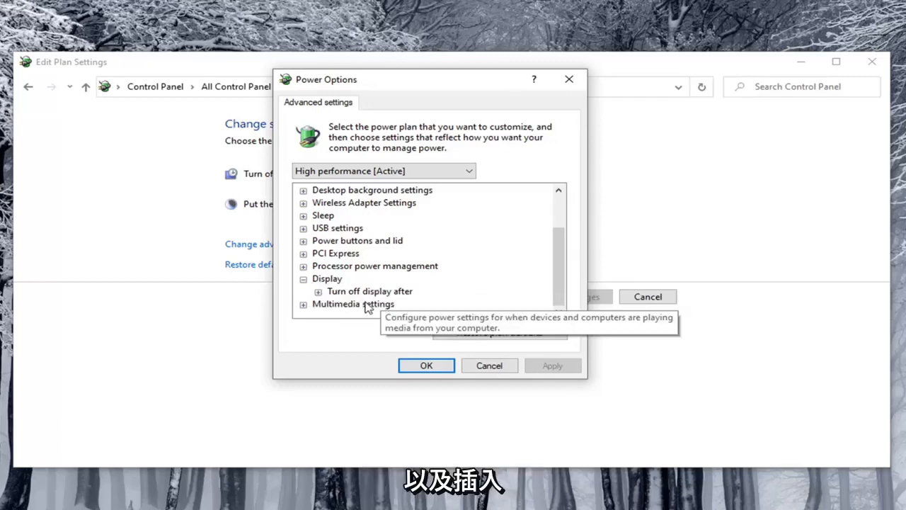
mouse_move(368, 291)
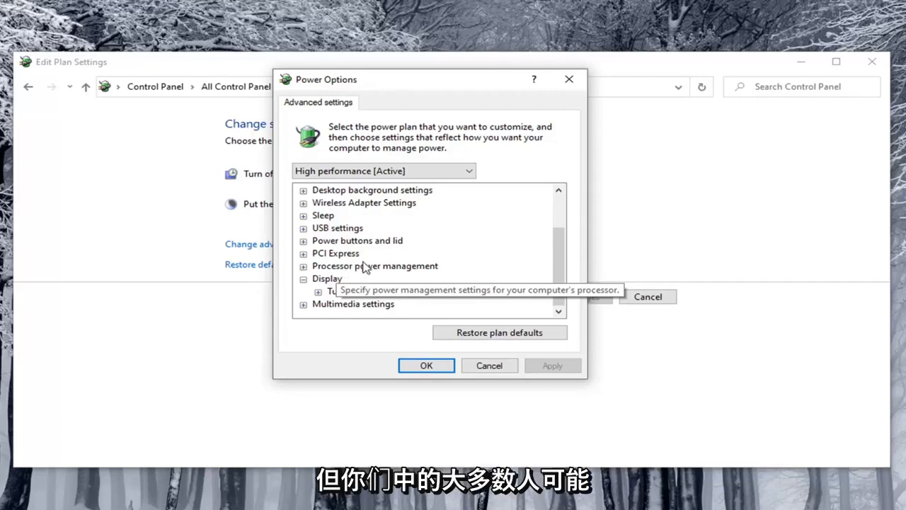
click(302, 278)
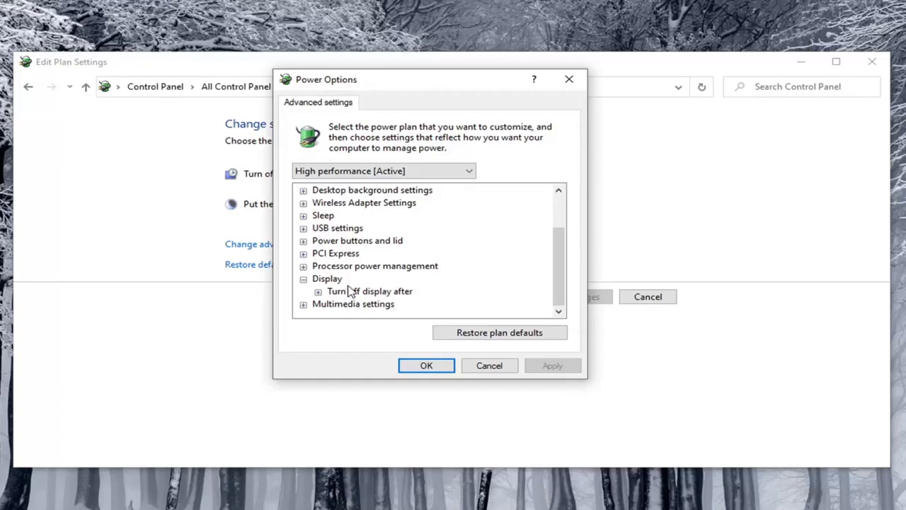
mouse_move(349, 286)
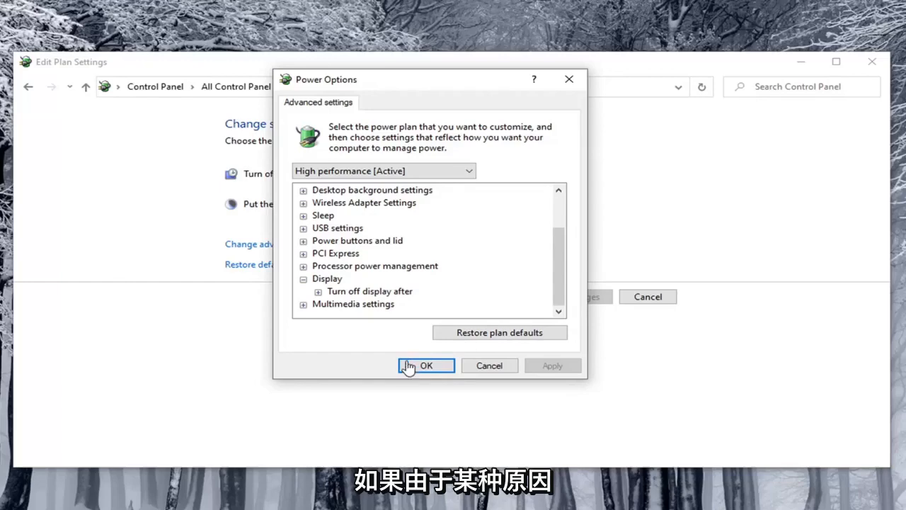
click(425, 365)
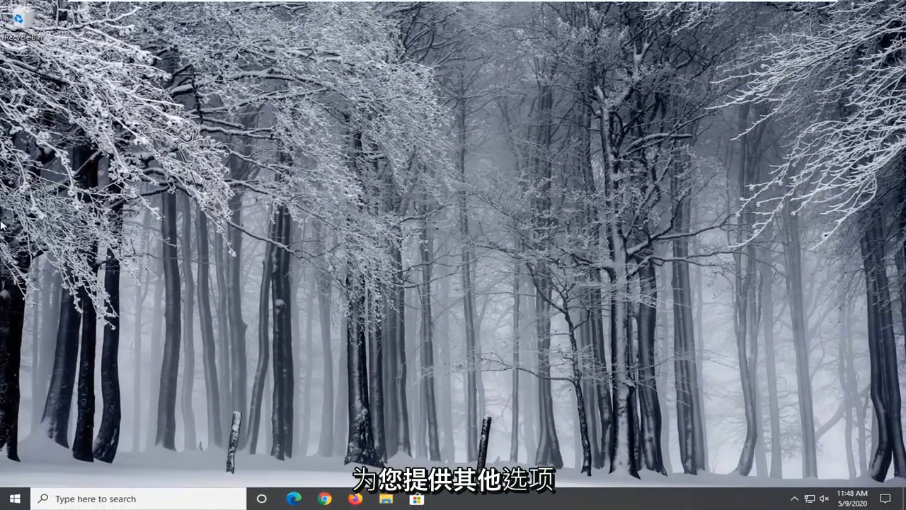
- Search 'cmd' from Start to launch Command Prompt as administrator
click(13, 498)
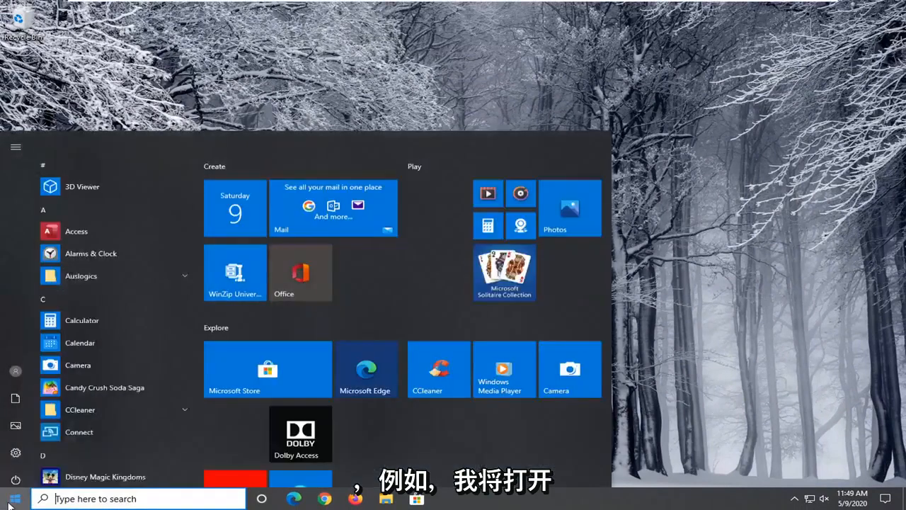
text(cmd)
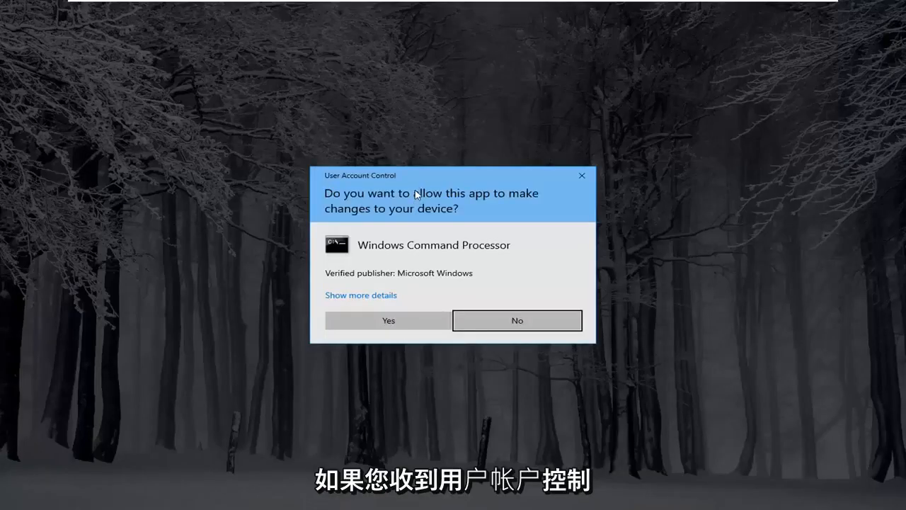
- Allow Windows Command Processor in the User Account Control prompt
click(388, 320)
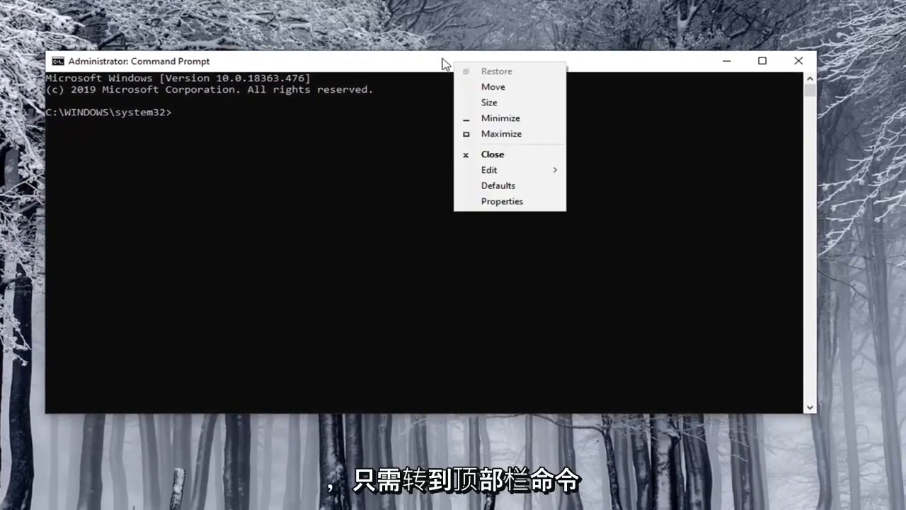
mouse_move(505, 170)
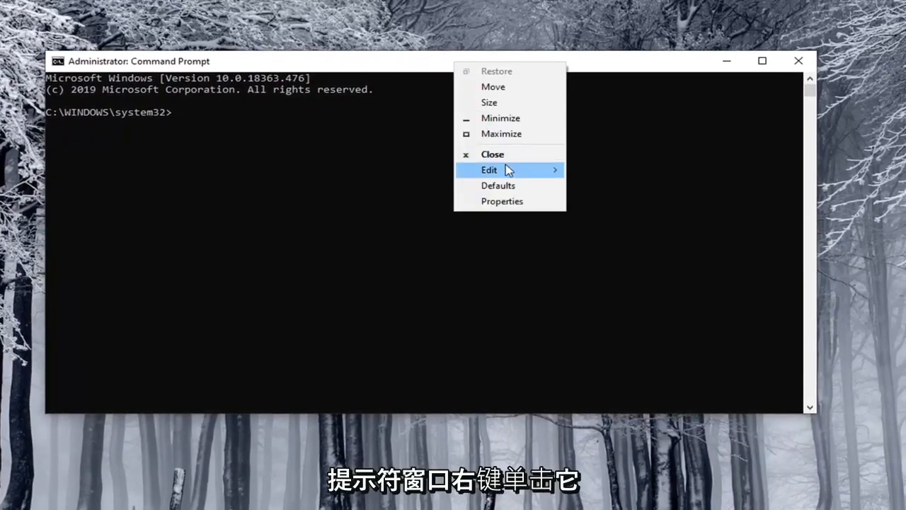
- Paste and run the powercfg command setting adaptive brightness to 0 via Edit > Paste
click(488, 170)
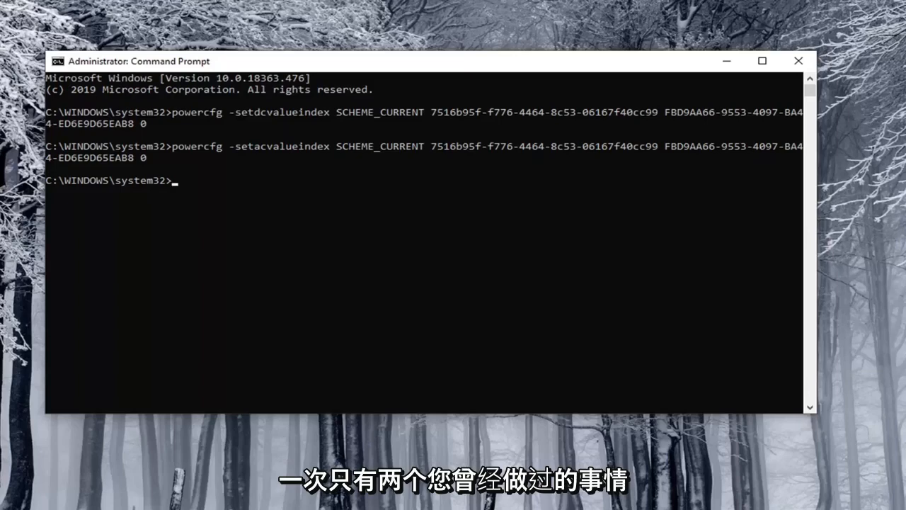
mouse_move(156, 287)
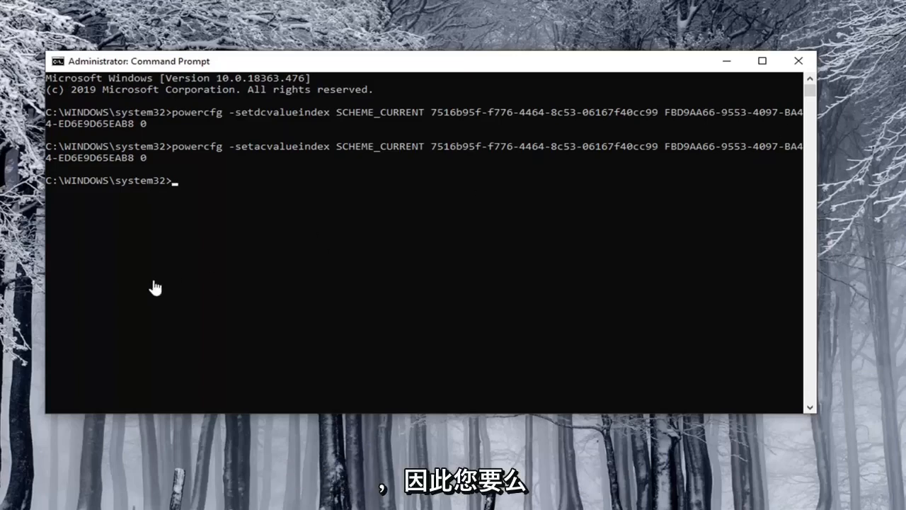